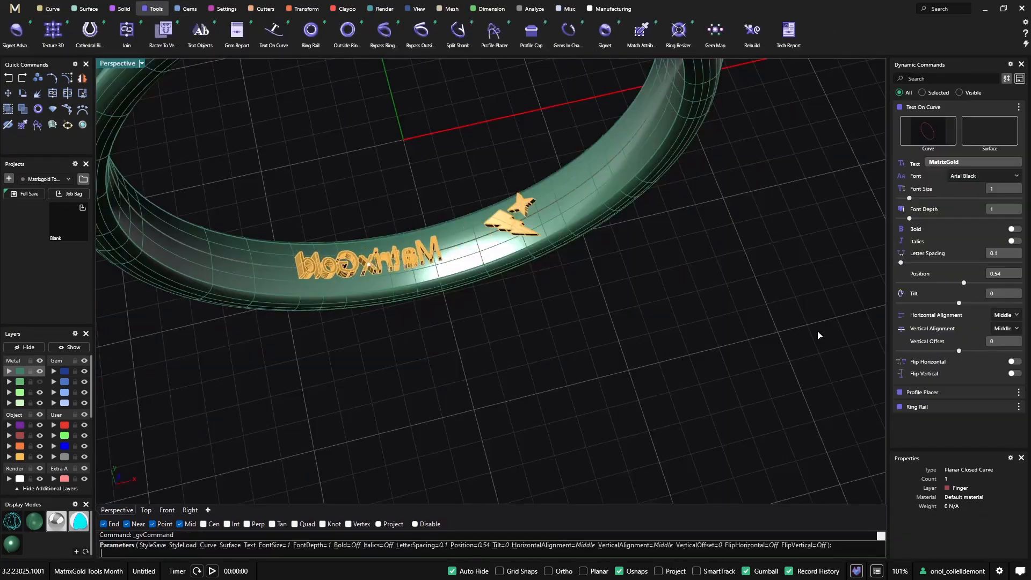
# - Load the FullSave_15 project showing the three-stone ring with purple prongs and blue gems
pyautogui.click(185, 8)
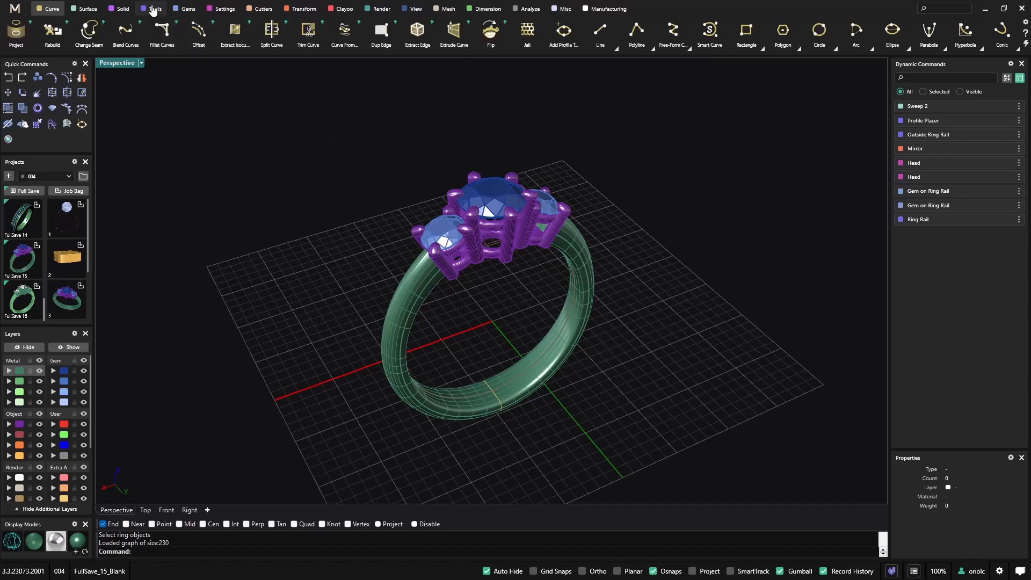
# - Start Ring Resizer from Tools on the US size 7 ring and orbit to inspect it
pyautogui.click(154, 8)
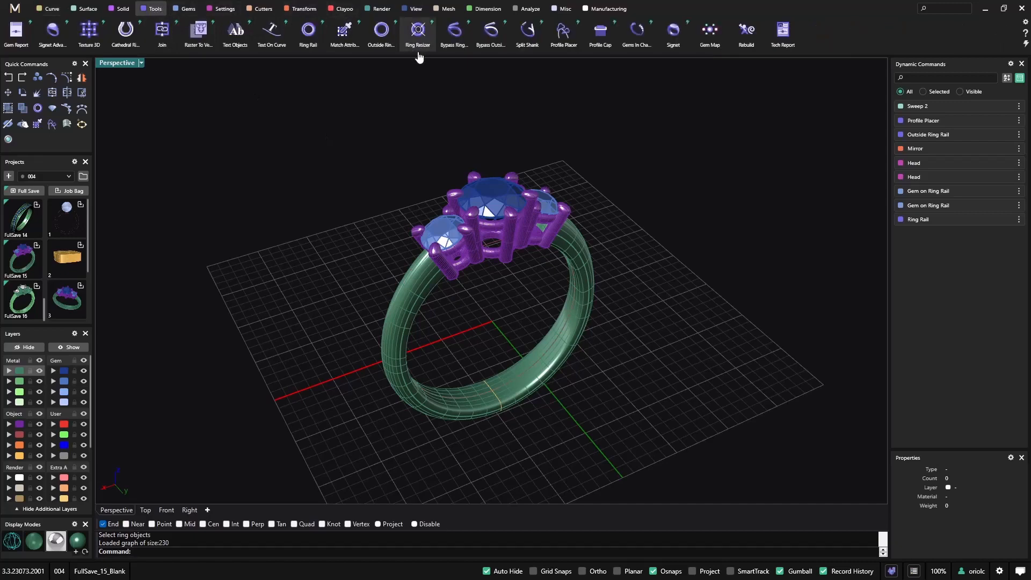
pyautogui.click(417, 31)
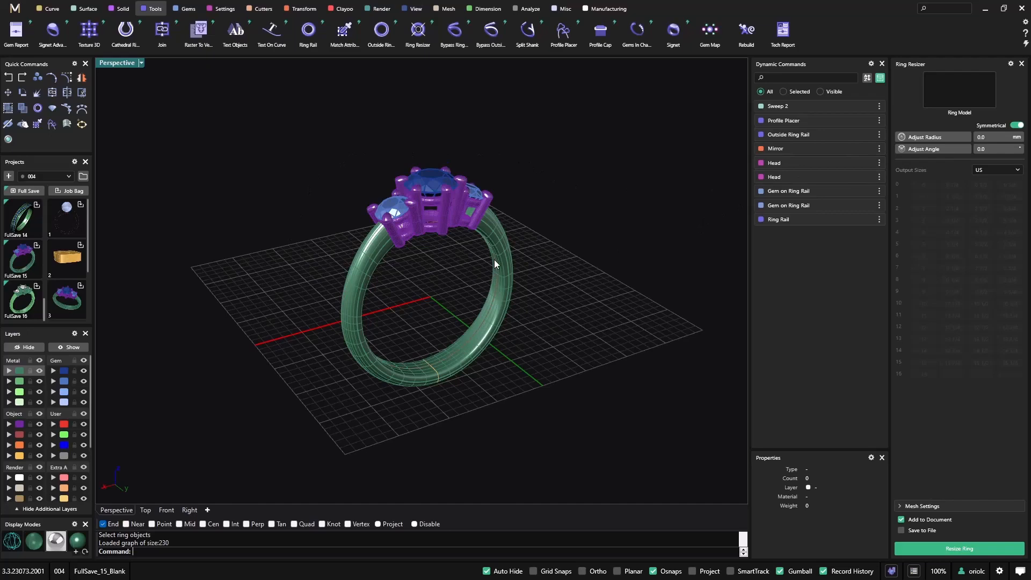
pyautogui.moveTo(493, 263); pyautogui.dragTo(471, 326)
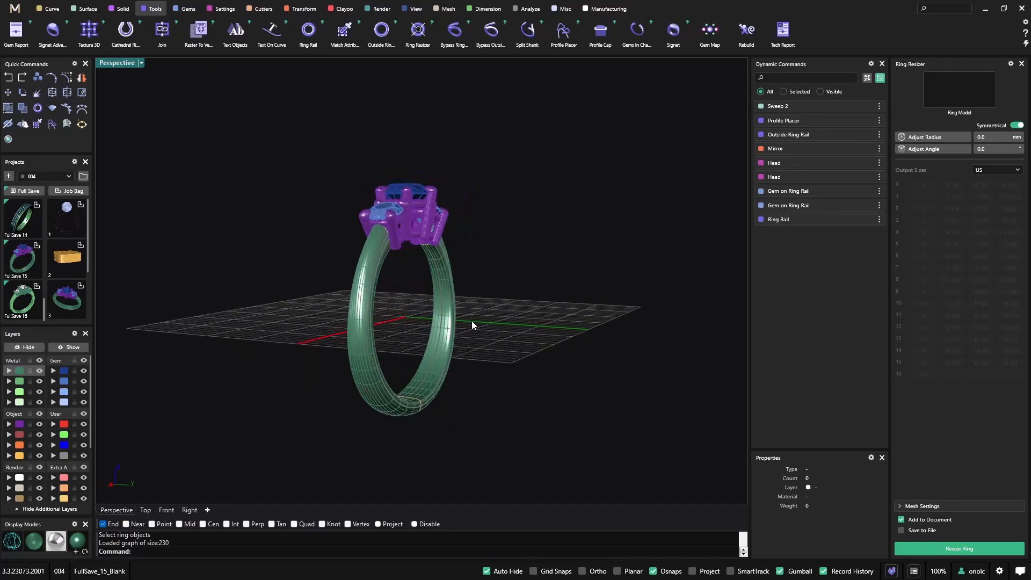
pyautogui.moveTo(483, 296)
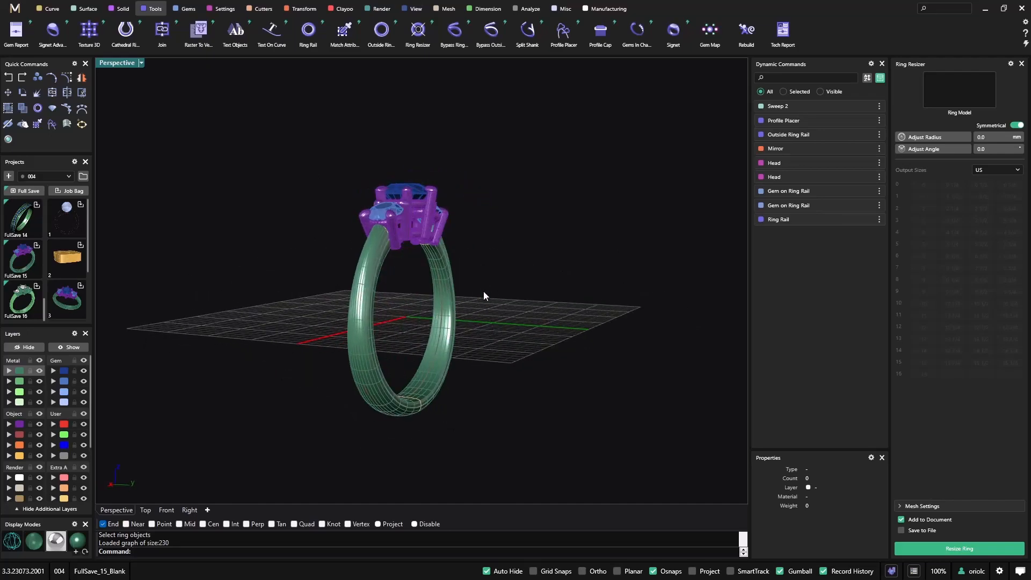
pyautogui.moveTo(484, 296); pyautogui.dragTo(483, 227)
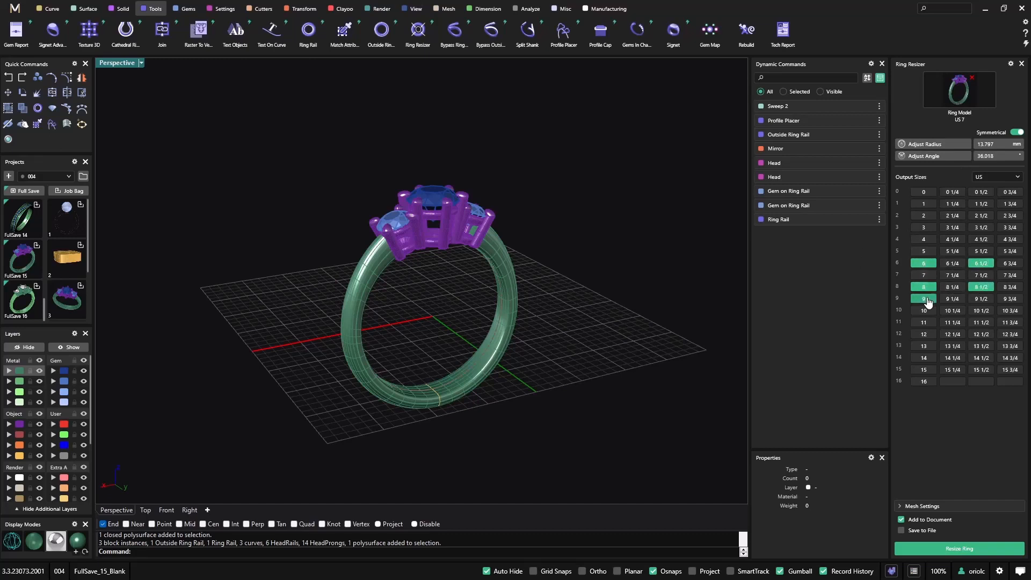
# - Toggle US sizes 9 1/2, 10 and 10 1/2 in the resizer grid, orbiting to check the ring
pyautogui.click(922, 310)
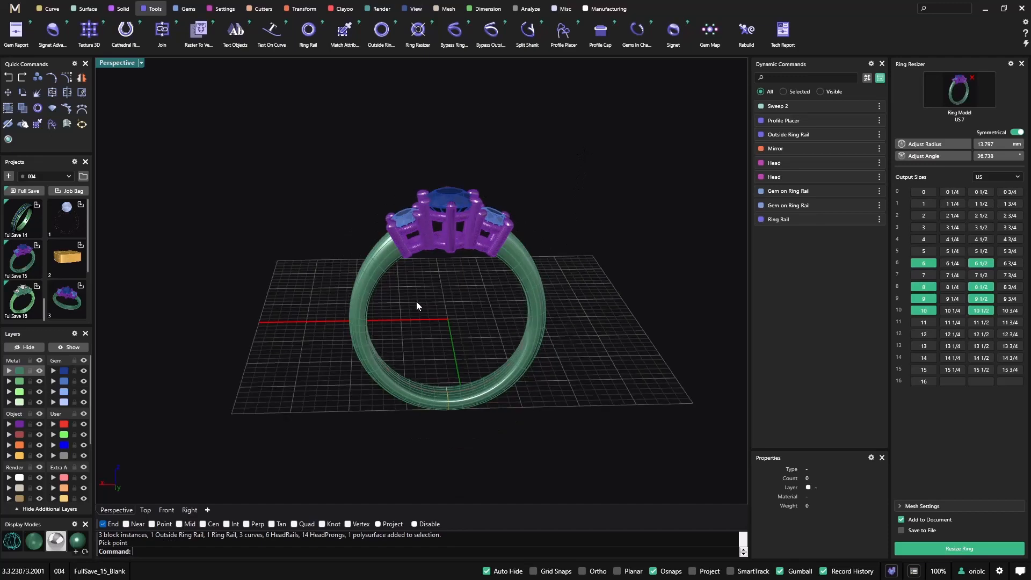
pyautogui.moveTo(414, 305); pyautogui.dragTo(467, 247)
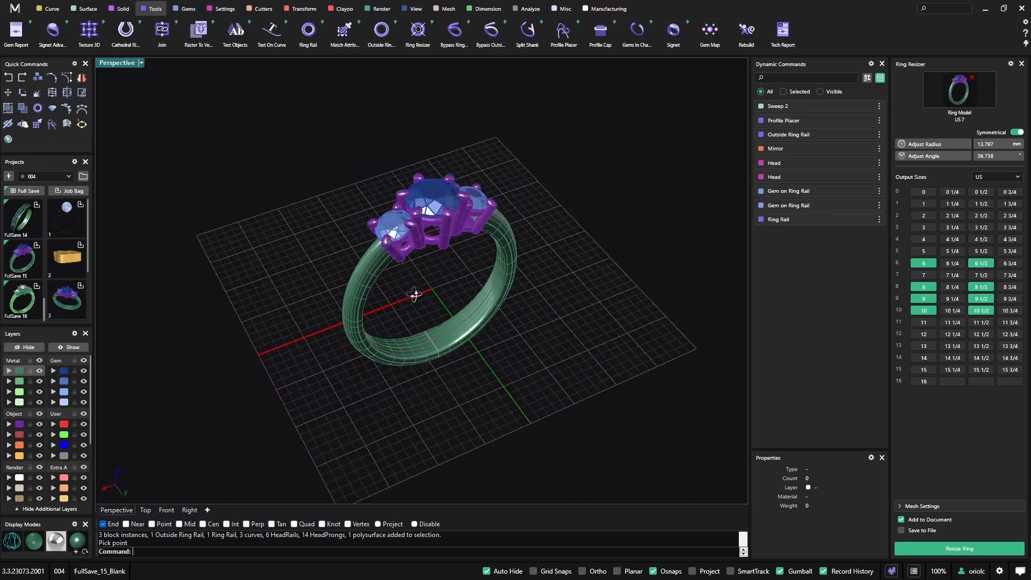
pyautogui.moveTo(411, 293); pyautogui.dragTo(440, 226)
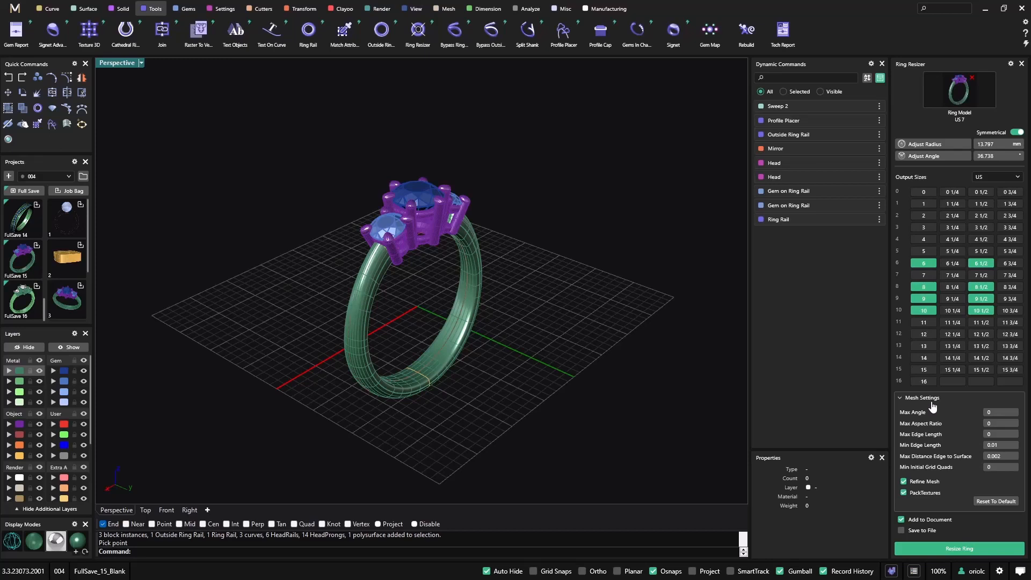
pyautogui.moveTo(910, 421)
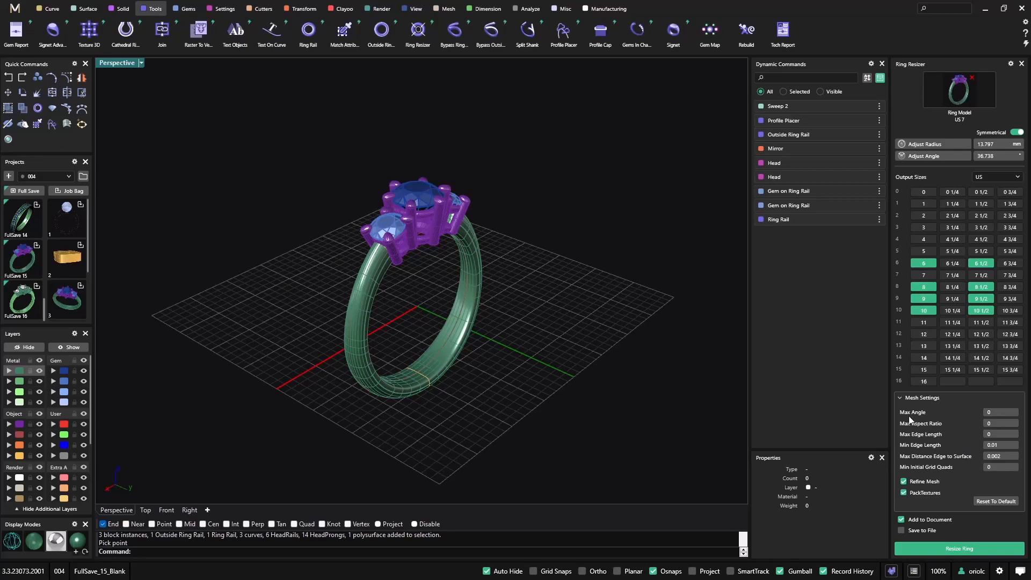
pyautogui.click(922, 397)
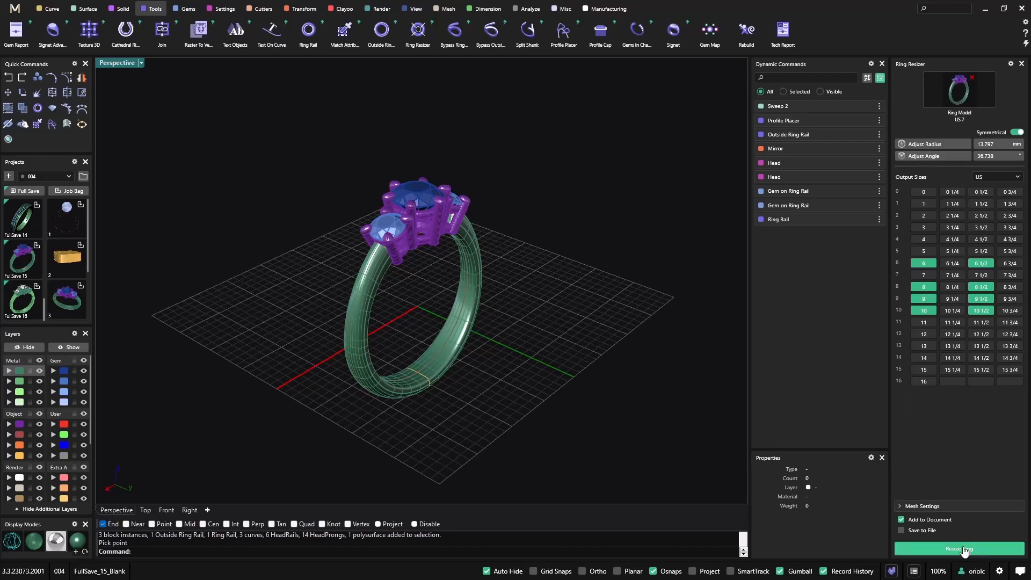
# - Generate the nine graduated ring meshes in a row and orbit to inspect them
pyautogui.click(960, 548)
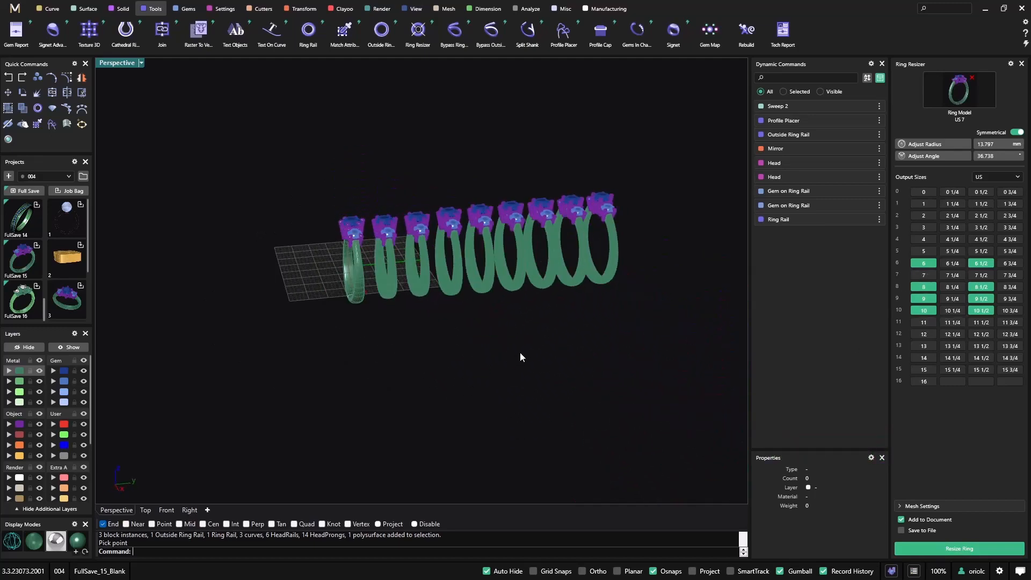
pyautogui.moveTo(519, 357); pyautogui.dragTo(323, 369)
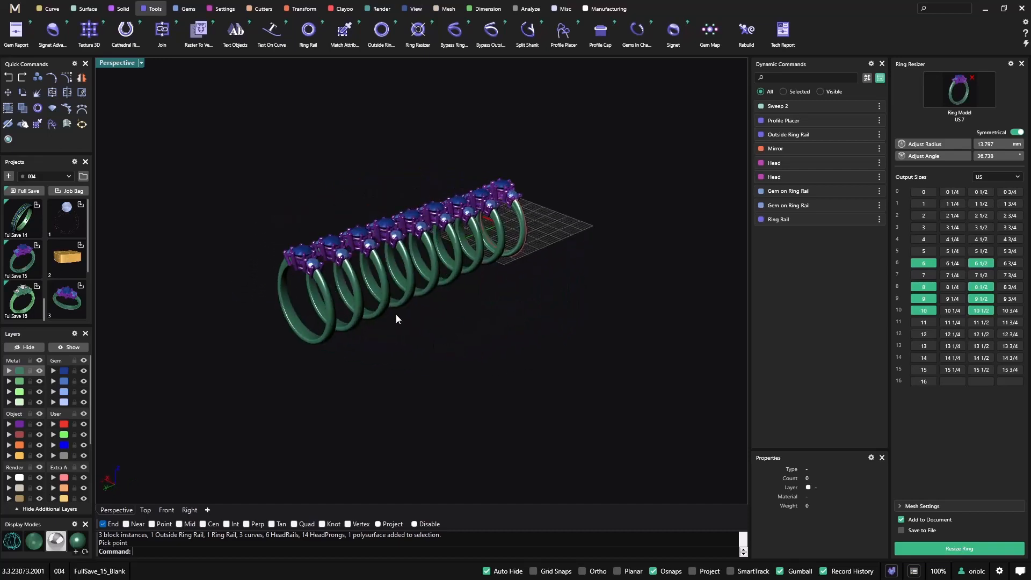
pyautogui.moveTo(396, 319); pyautogui.dragTo(443, 356)
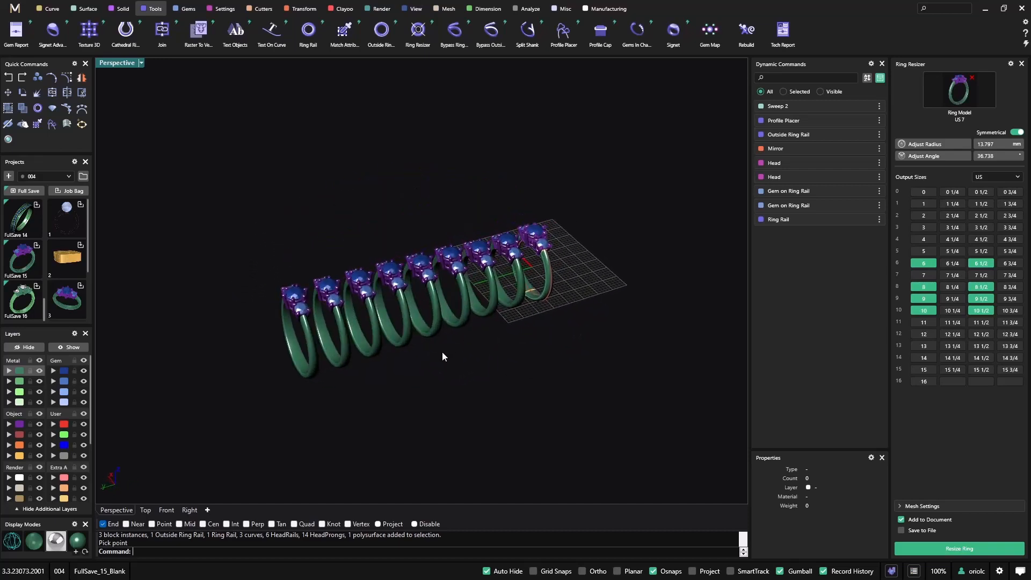